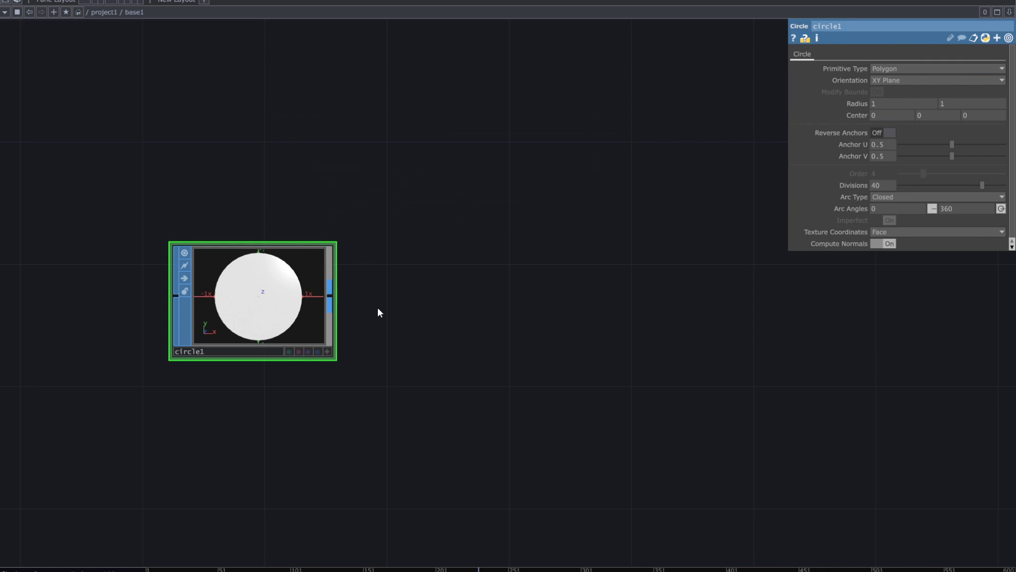
Set circle1's Arc Type to Open Arc and append a Transform SOP after it
click(936, 196)
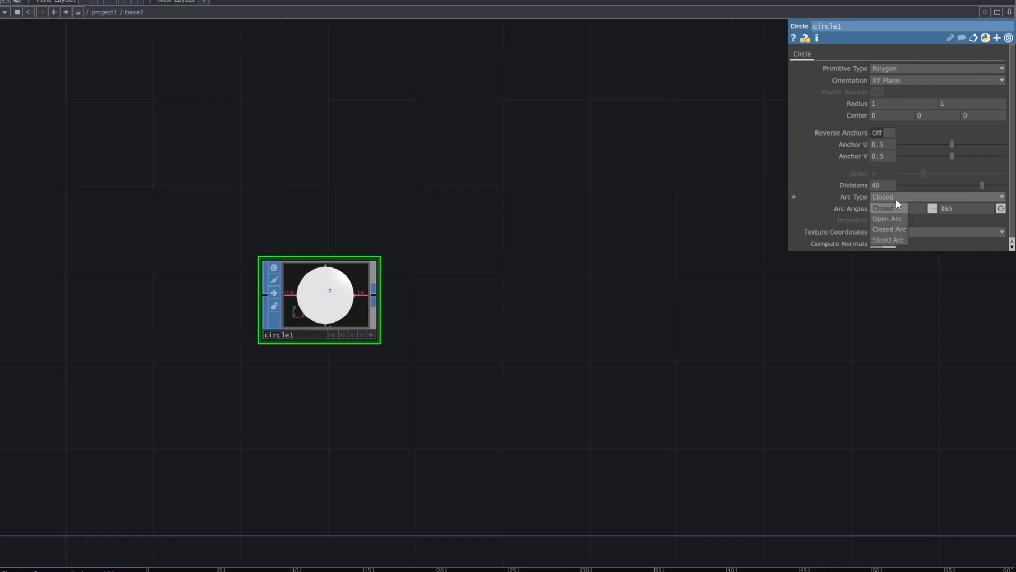
click(888, 219)
text(tra)
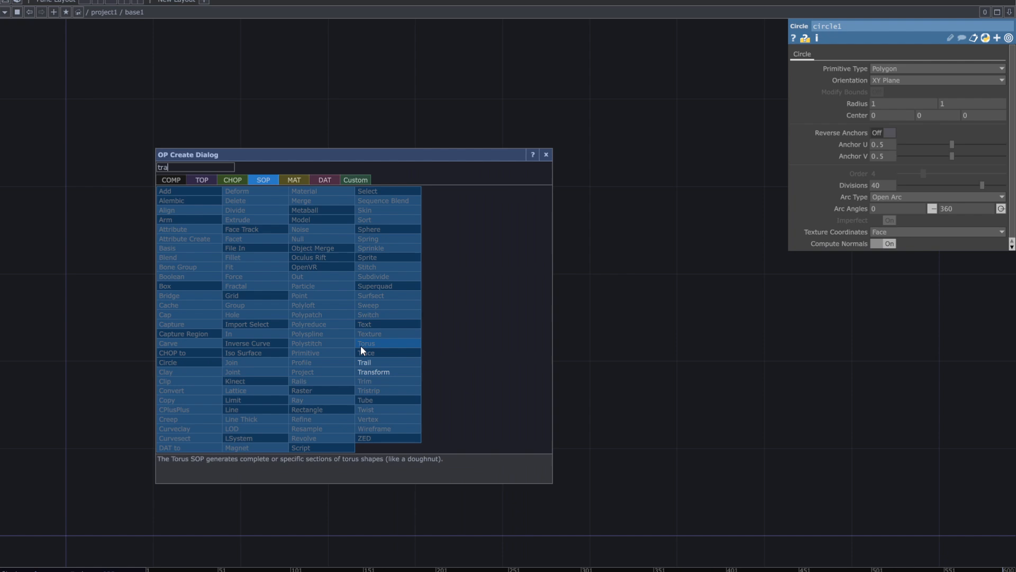
double_click(373, 372)
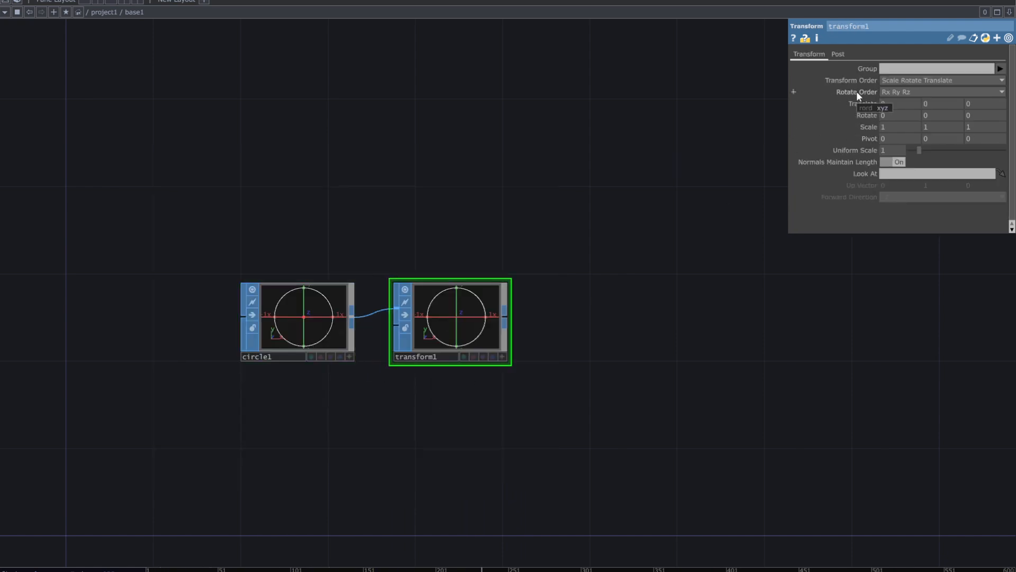
click(297, 317)
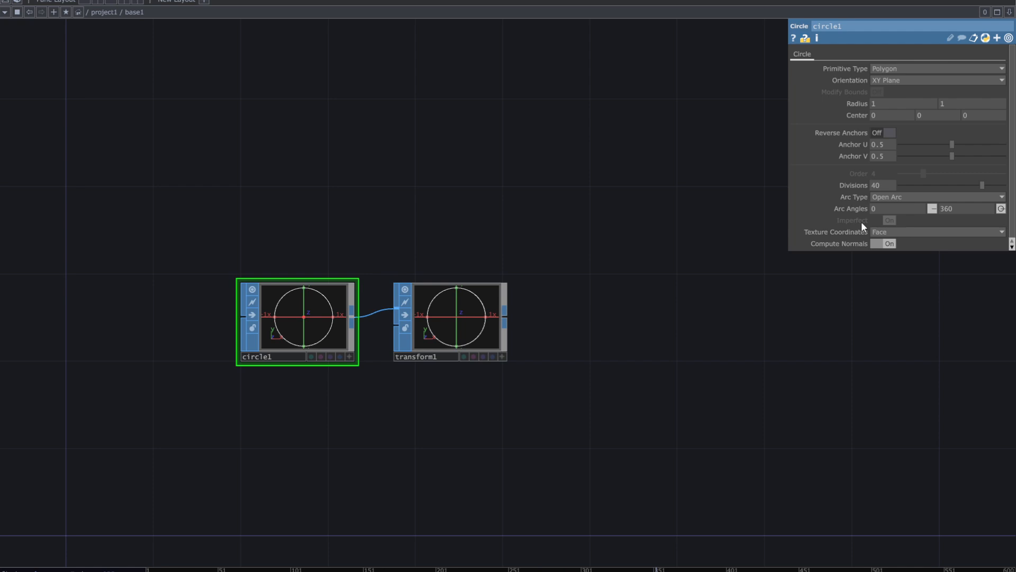
mouse_move(891, 115)
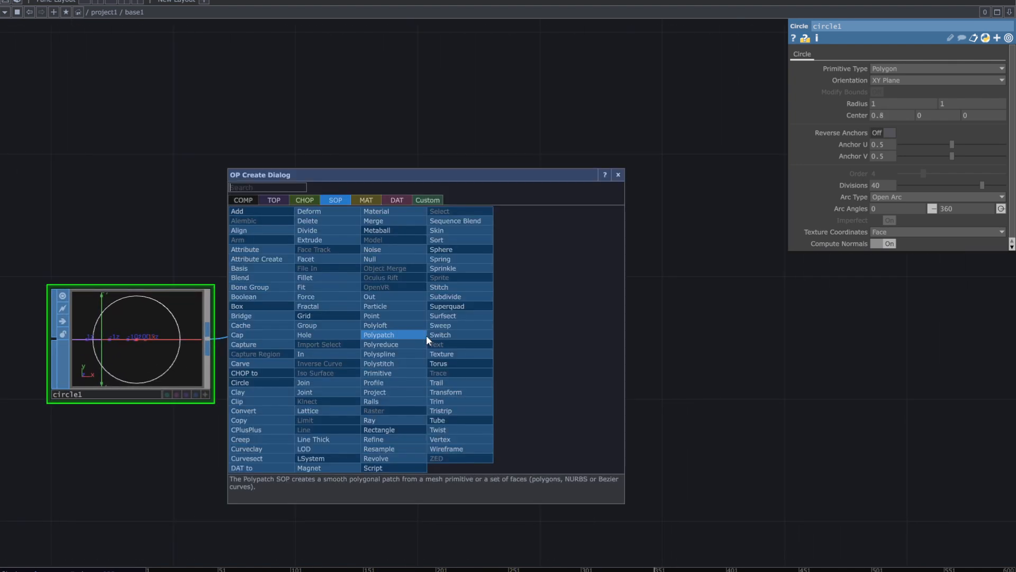
Place an Extrude SOP, found by typing 'ex', after transform1
text(ex)
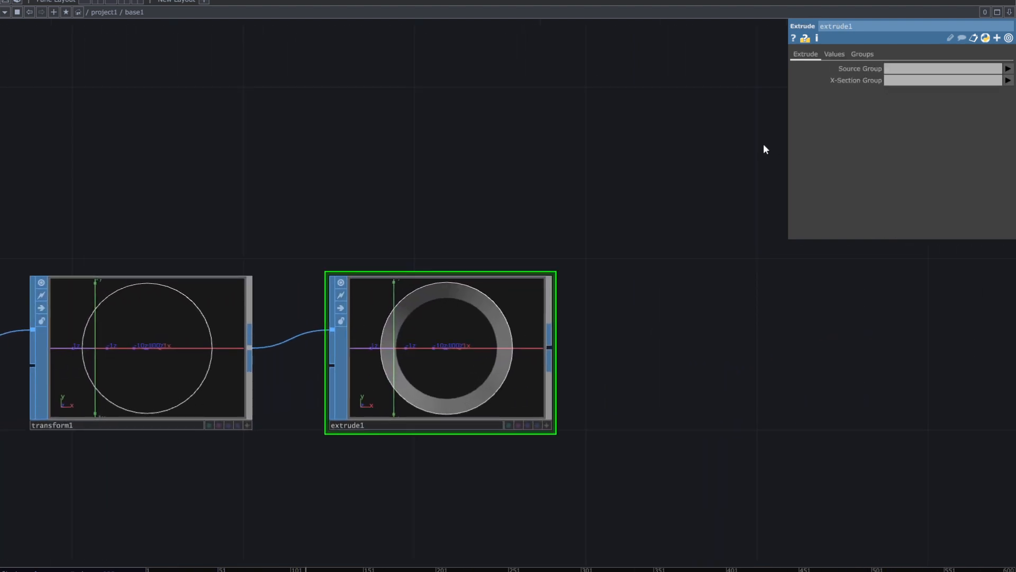
click(834, 54)
text(ca)
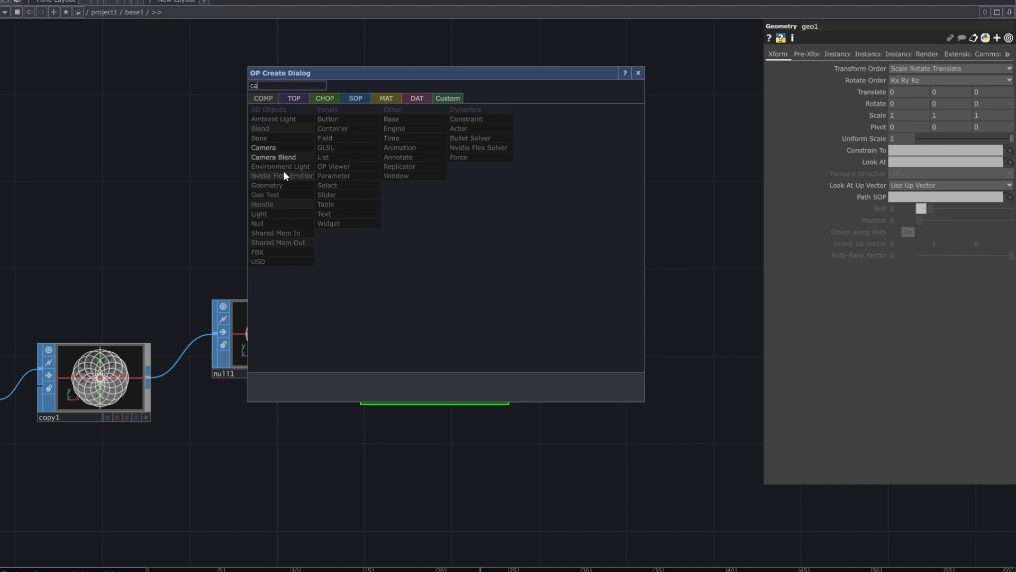
Add a Camera COMP beside the flower geometry
click(263, 147)
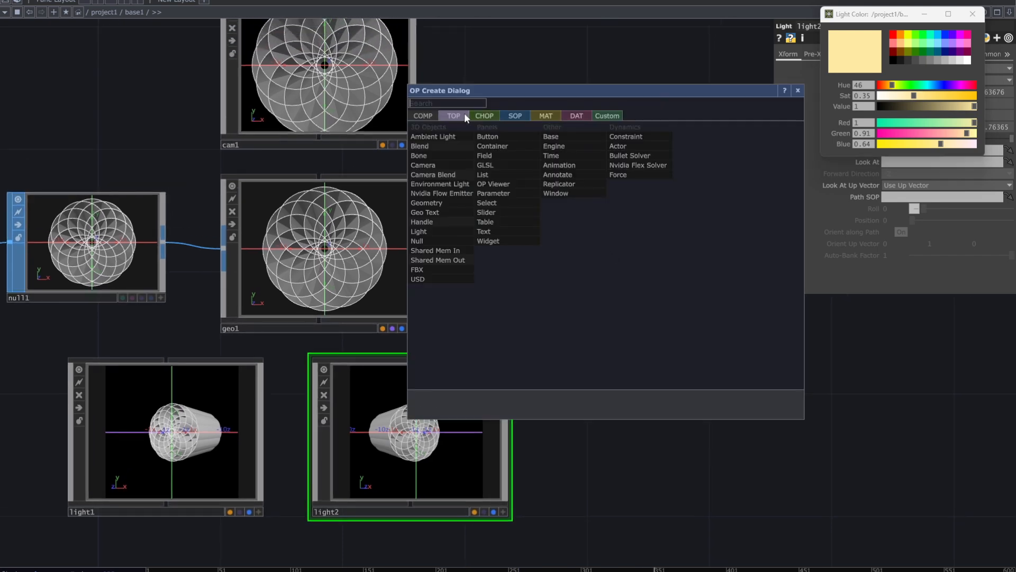
Add a Render TOP, found by typing 're' in the create dialog
text(re)
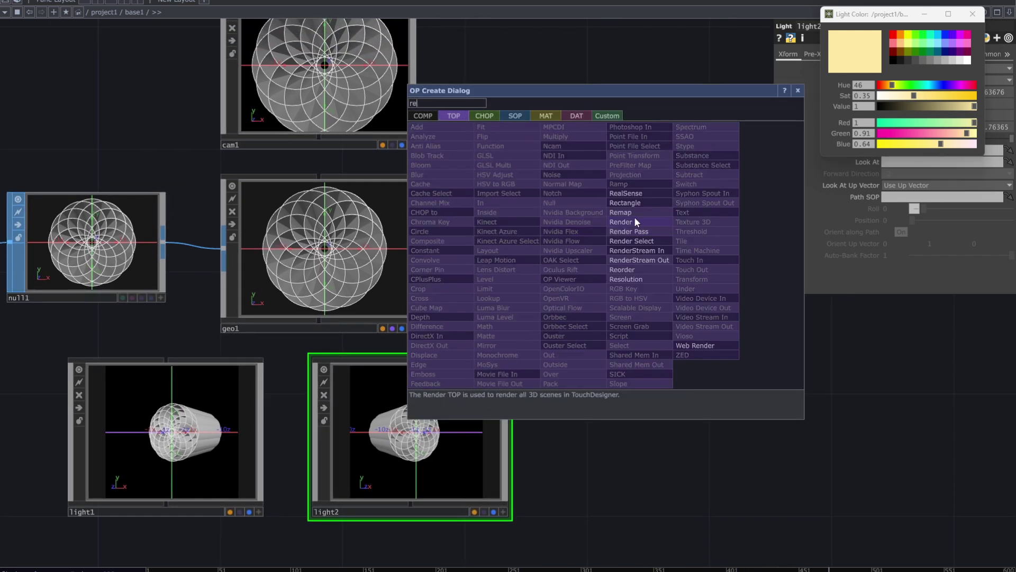
click(621, 221)
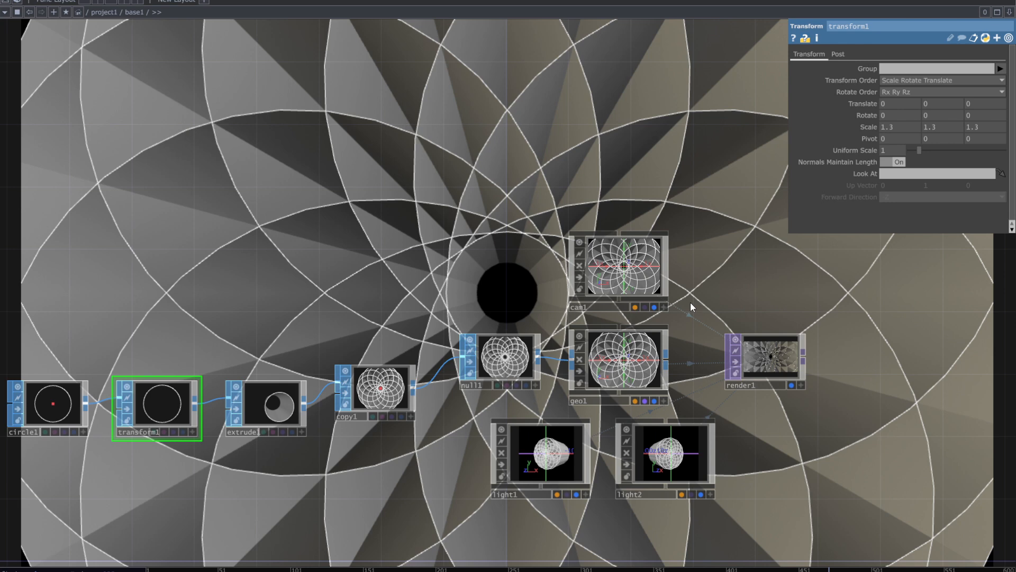
Pick a Resolution preset for render1's output and select transform1
click(739, 357)
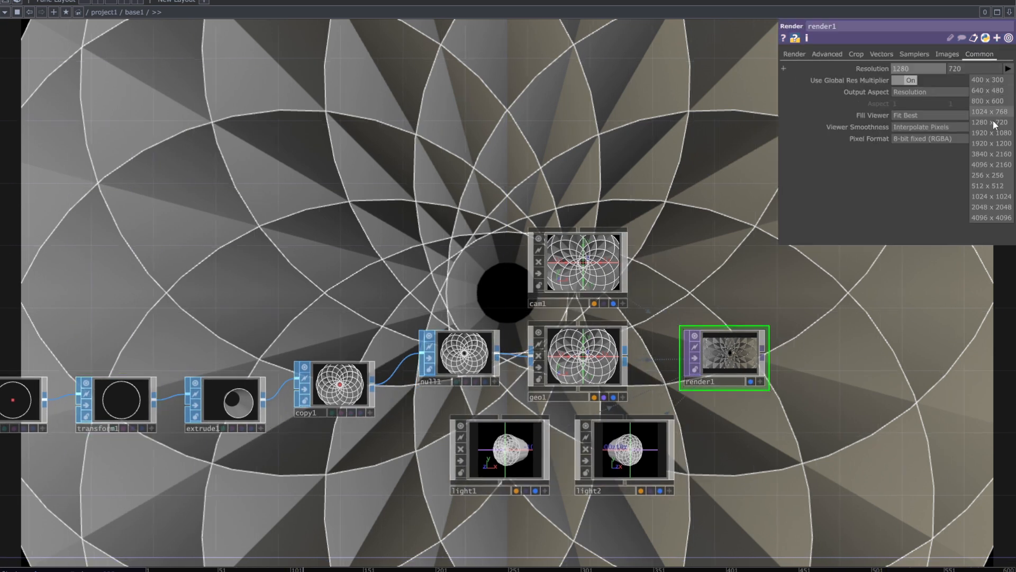
click(990, 133)
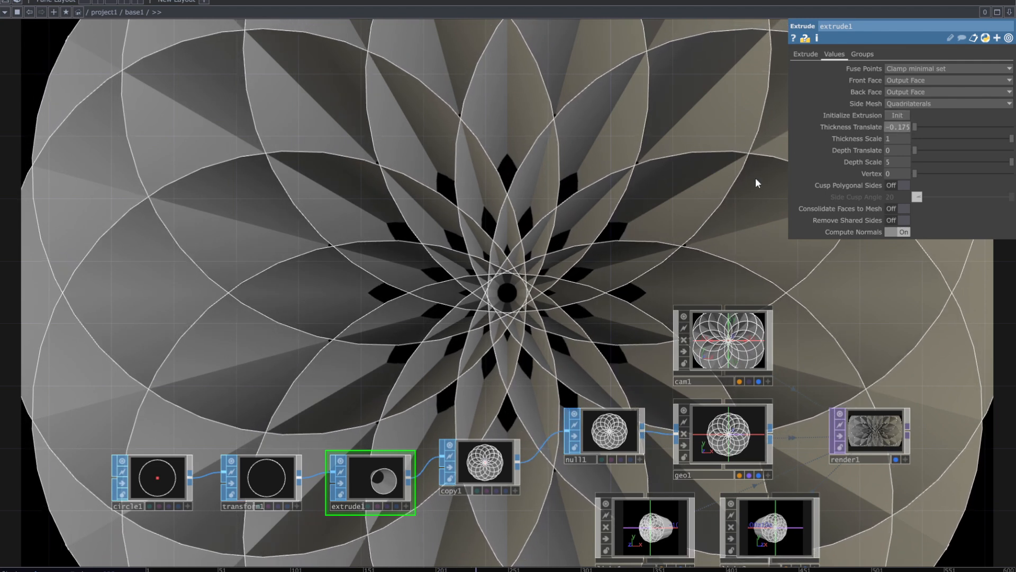
mouse_move(266, 483)
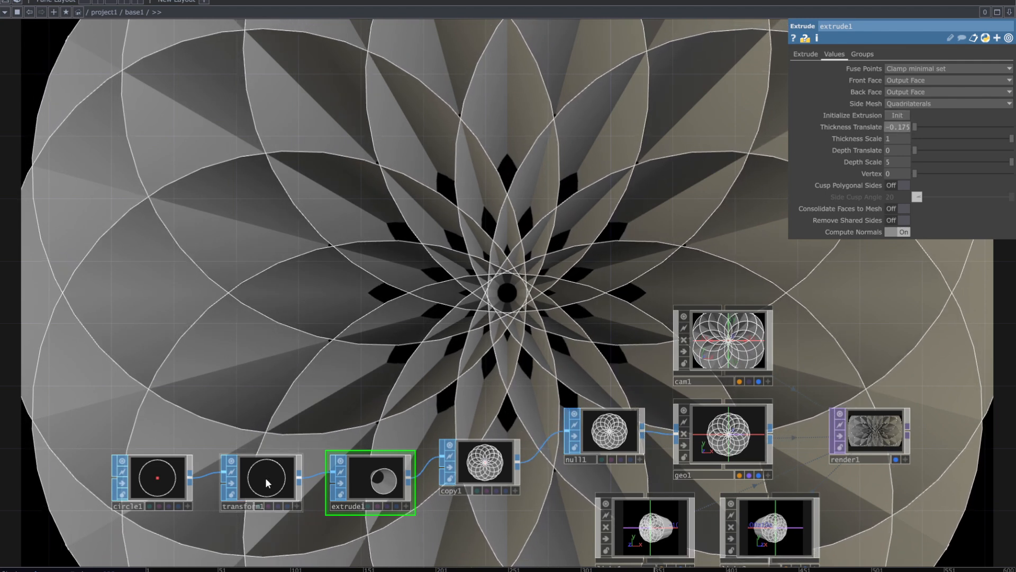
click(260, 479)
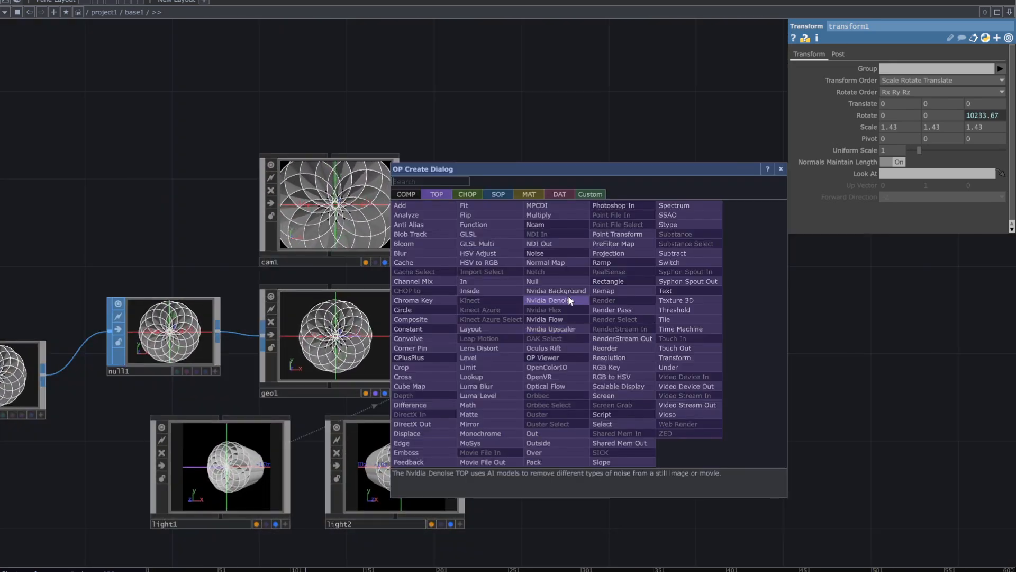
mouse_move(533, 433)
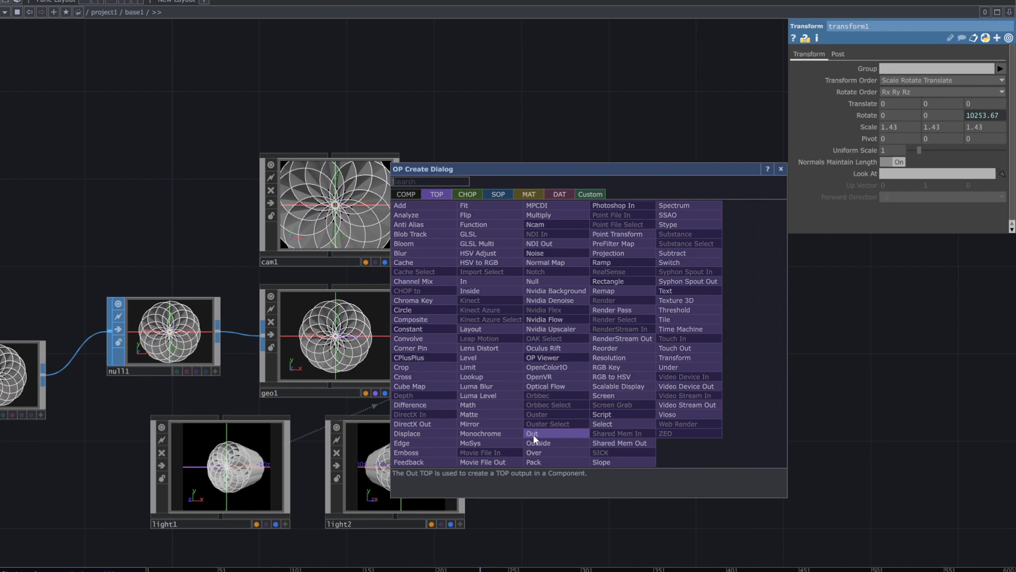
Connect a new Out TOP after render1, then select circle1
click(532, 433)
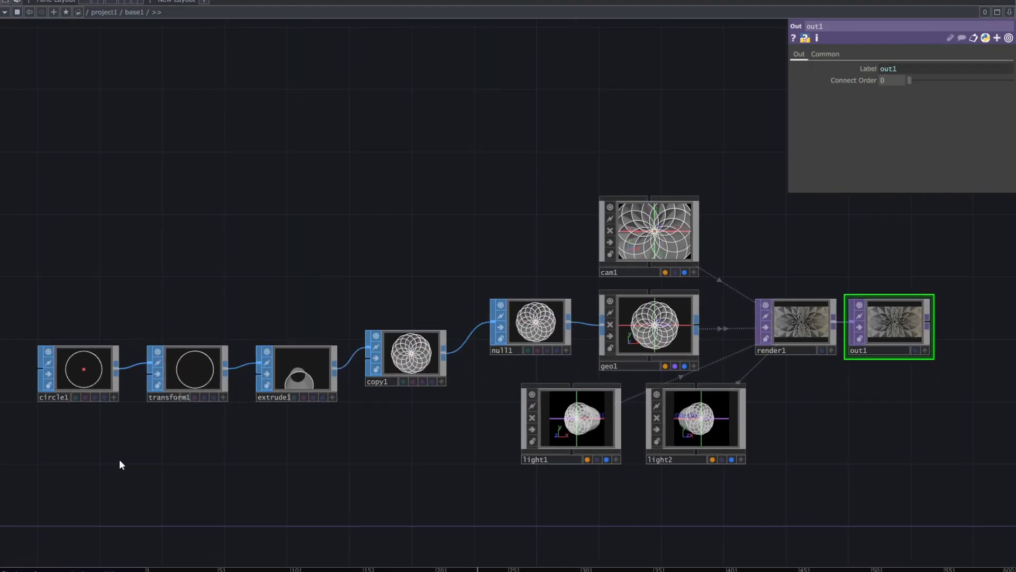
click(83, 370)
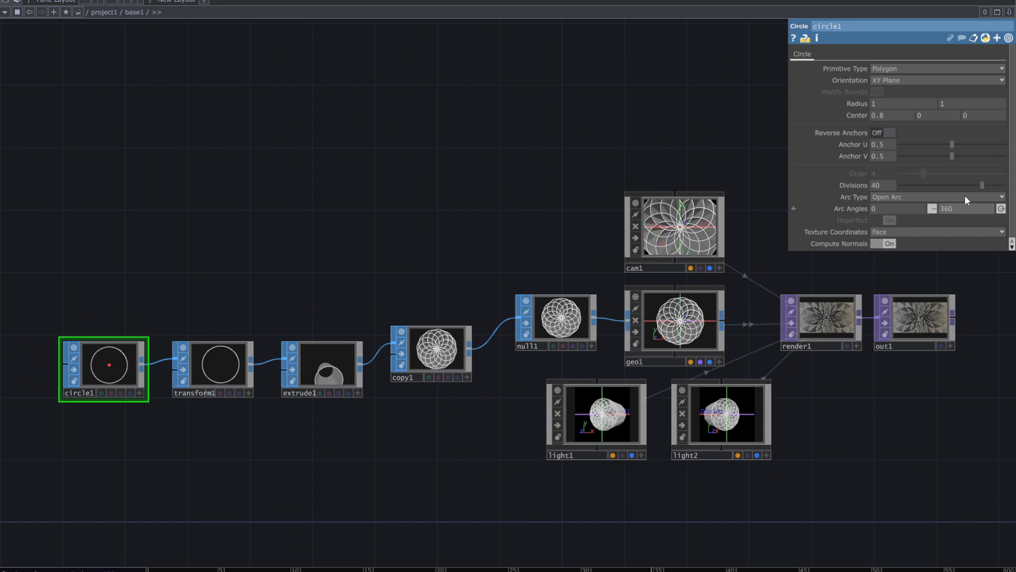